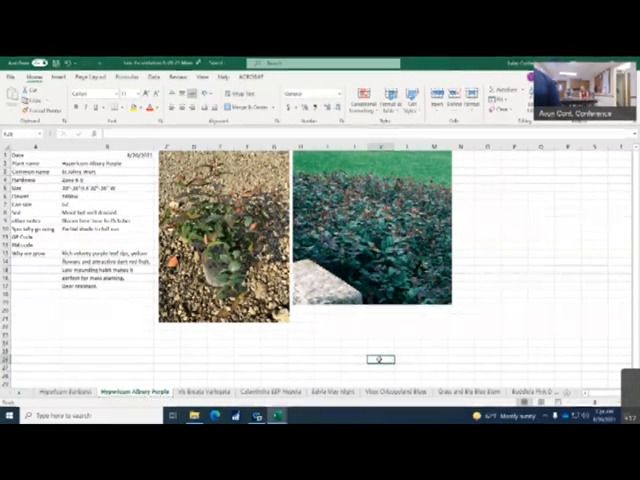
Step: Move to the Salvia May Night sheet, the tab after Hypericum Albury Purple
left_click(205, 391)
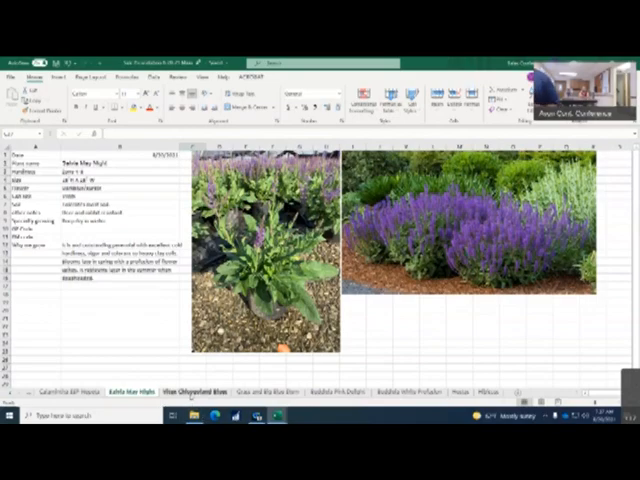
Step: Show the Vitex Chicagoland Blues sheet, which has no details or photos yet
left_click(190, 393)
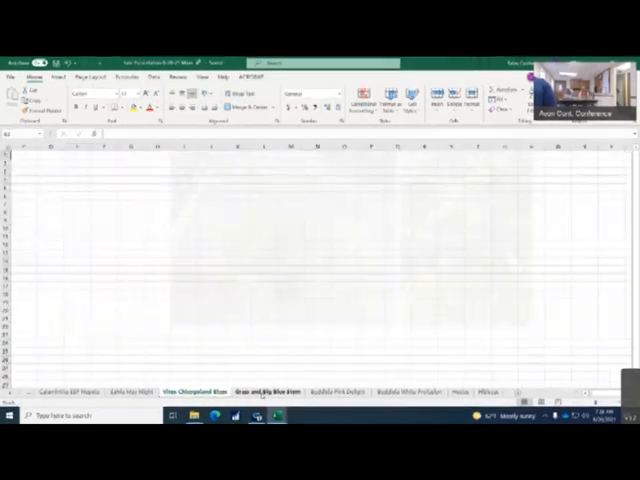
left_click(272, 391)
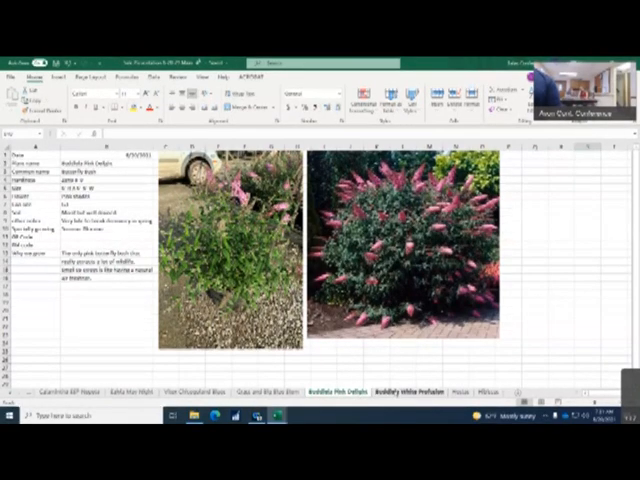
left_click(427, 378)
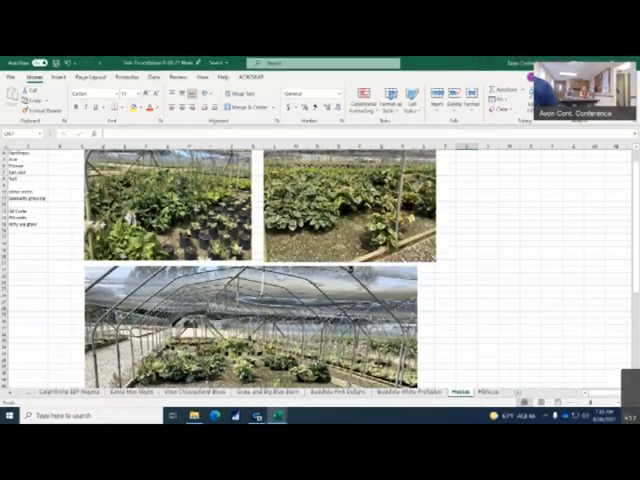
Step: Show the Hibiscus sheet with its potted hibiscus photos and item lookup
left_click(486, 392)
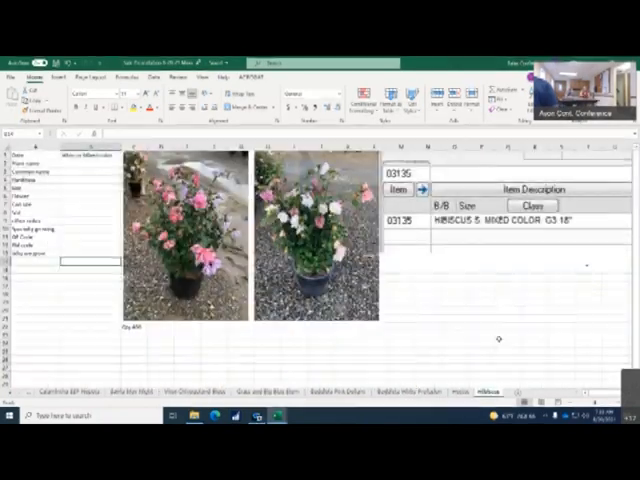